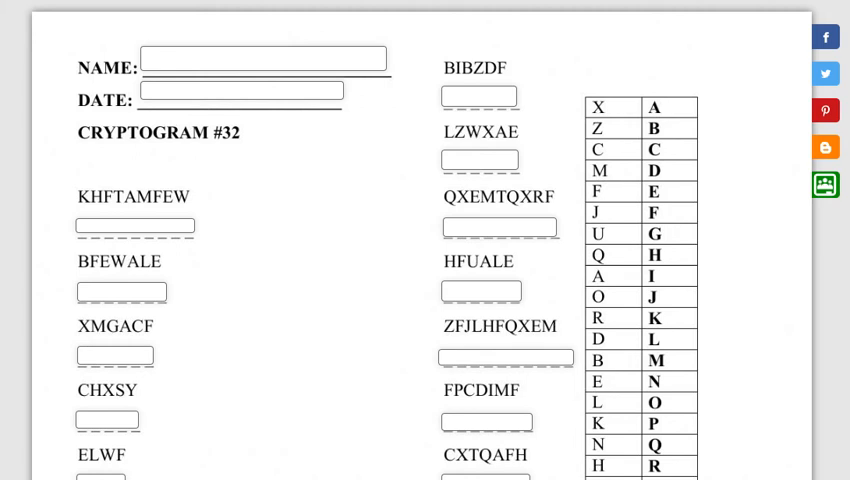
Fill the name box with 'Daniel' and the date box with 4-28-20.
{"action": "left_click", "coordinate": [264, 58]}
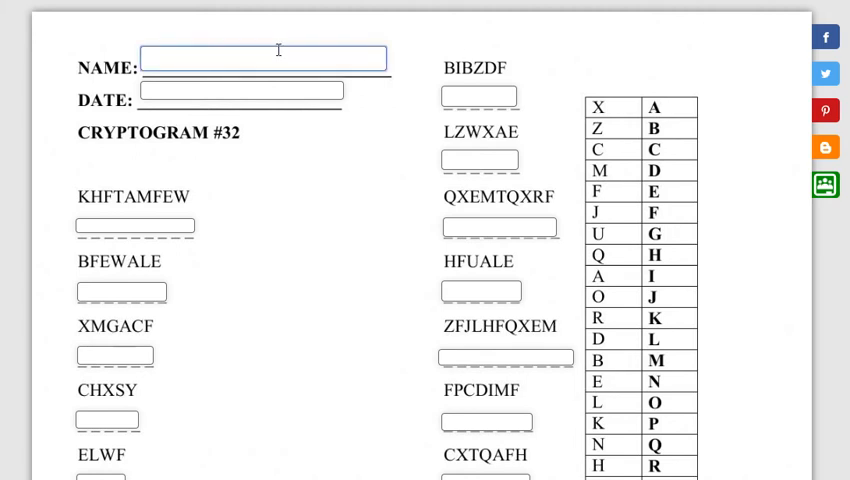
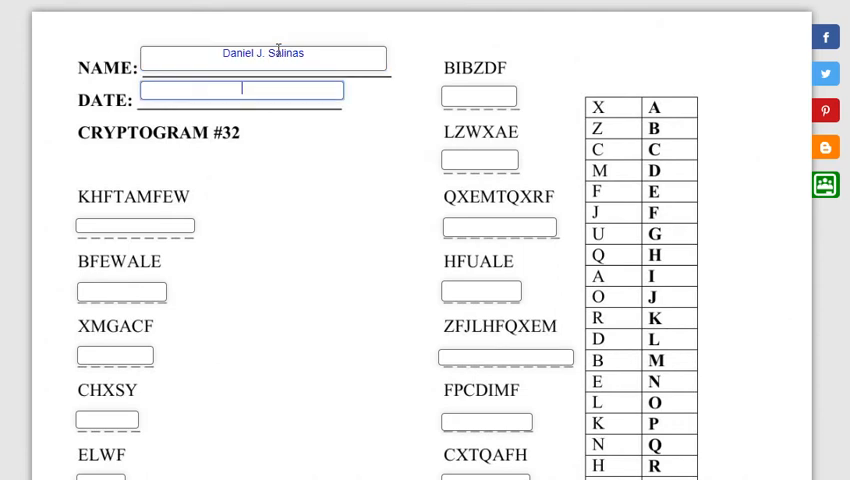
{"action": "type", "text": "4-28-20"}
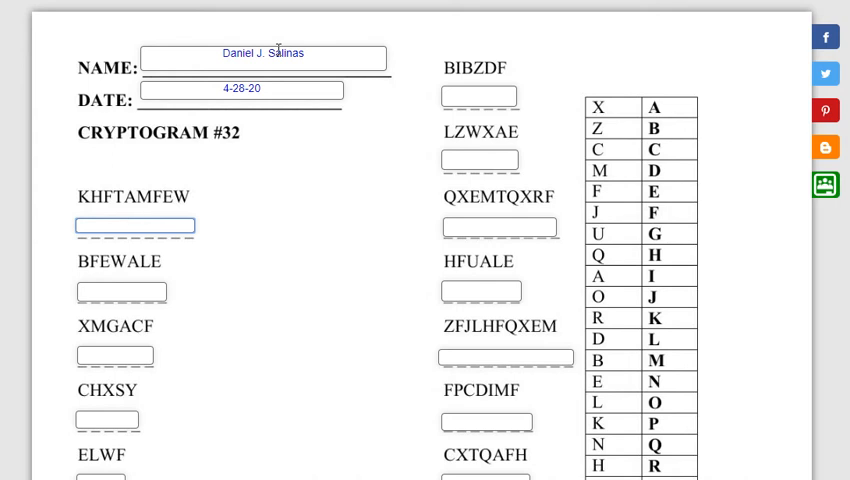
Decode the first word KHFTAMFEW as 'President'.
{"action": "type", "text": "P"}
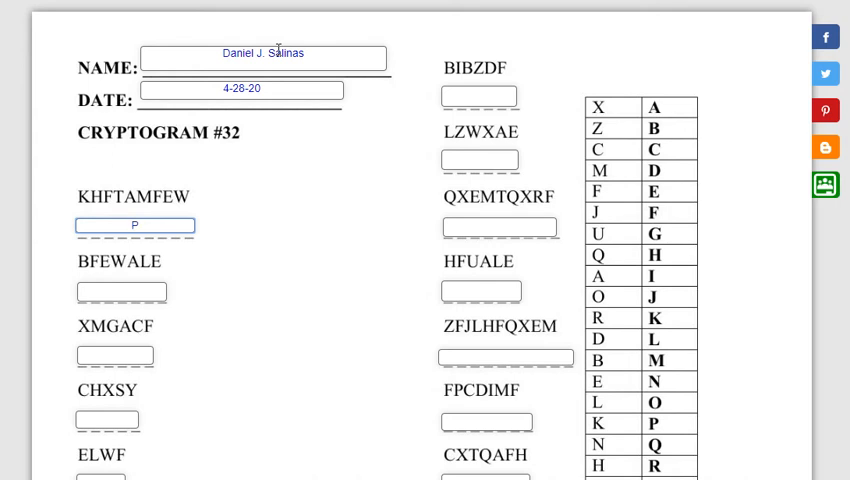
{"action": "type", "text": "r"}
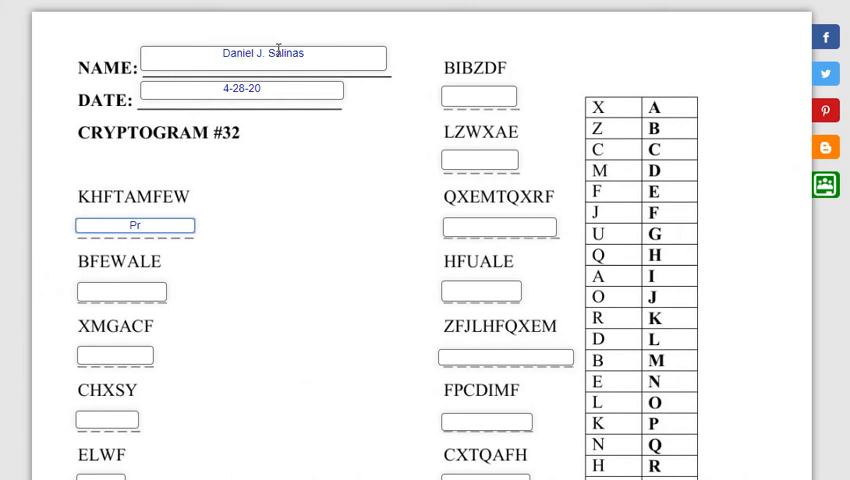
{"action": "type", "text": "esident"}
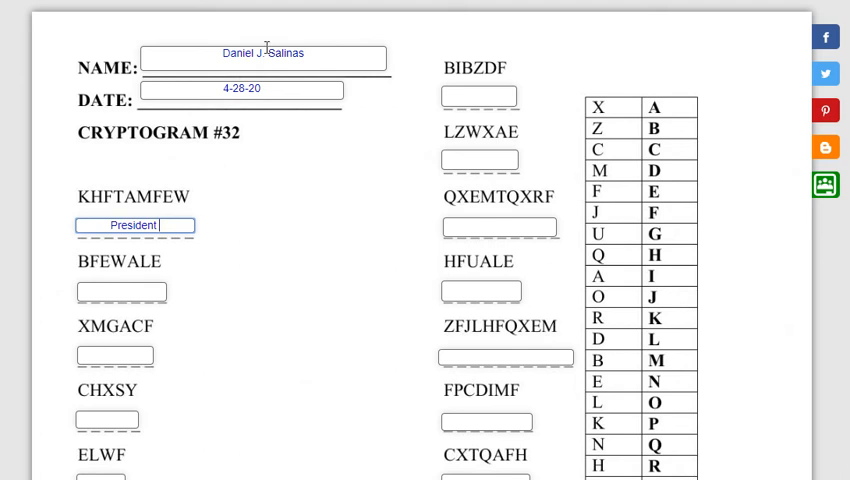
Begin the second word BFEWALE with 'M' and finish the worksheet.
{"action": "left_click", "coordinate": [122, 292]}
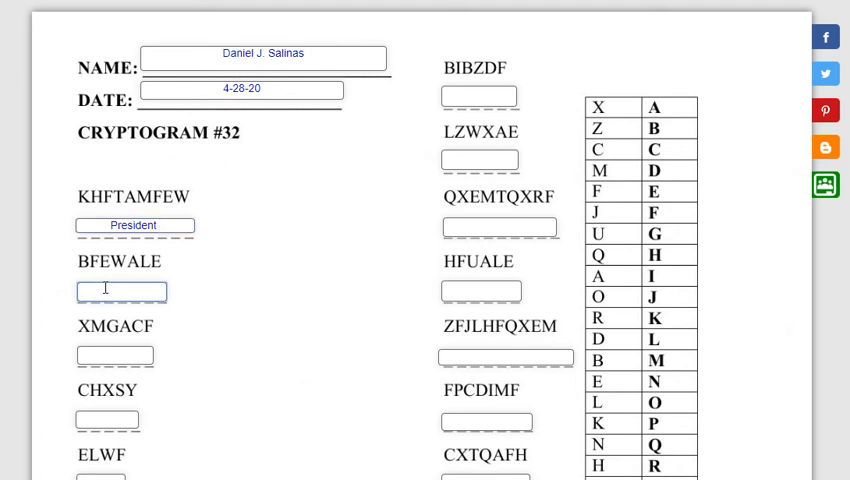
{"action": "type", "text": "M"}
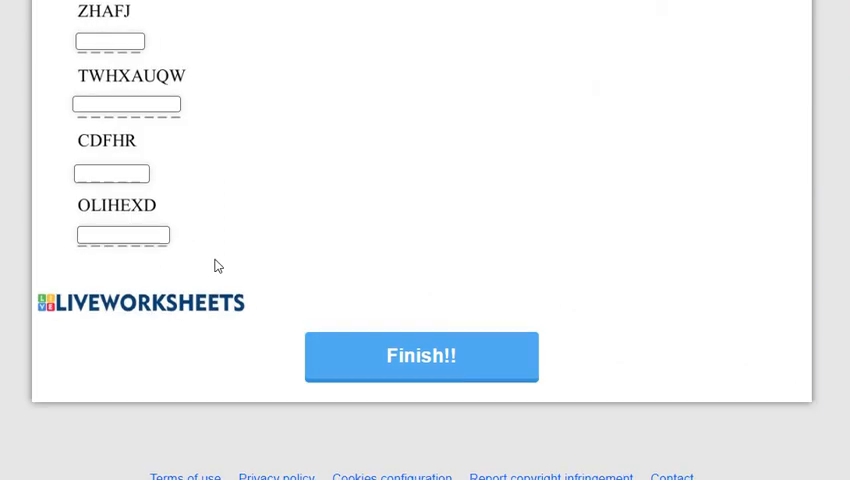
{"action": "left_click", "coordinate": [420, 356]}
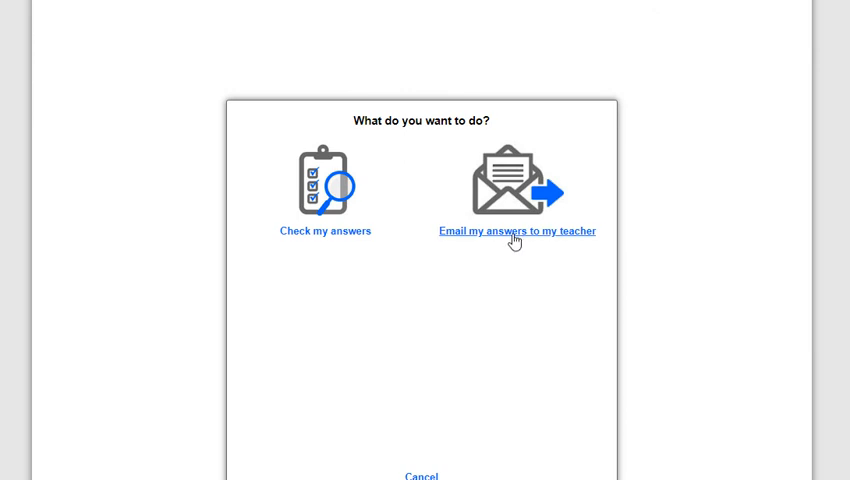
{"action": "left_click", "coordinate": [516, 232]}
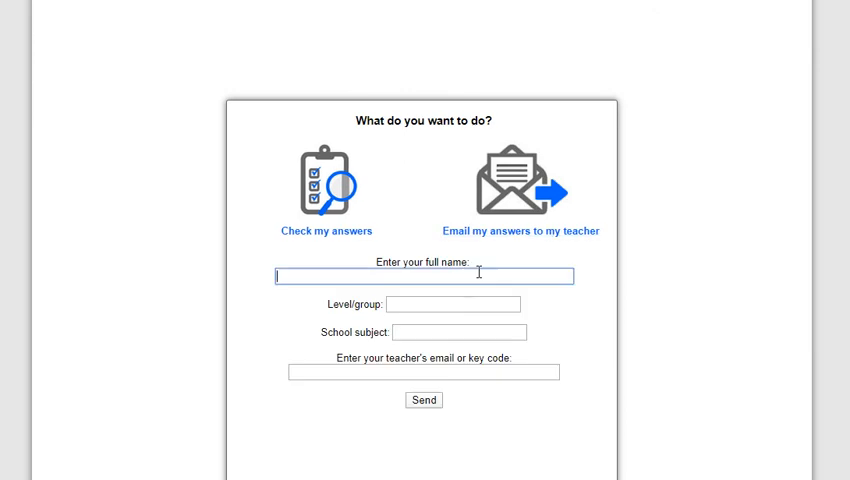
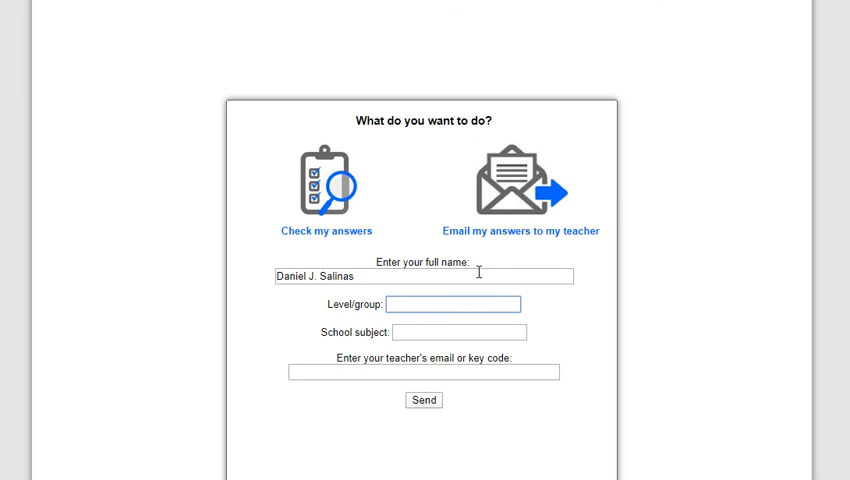
{"action": "type", "text": "12"}
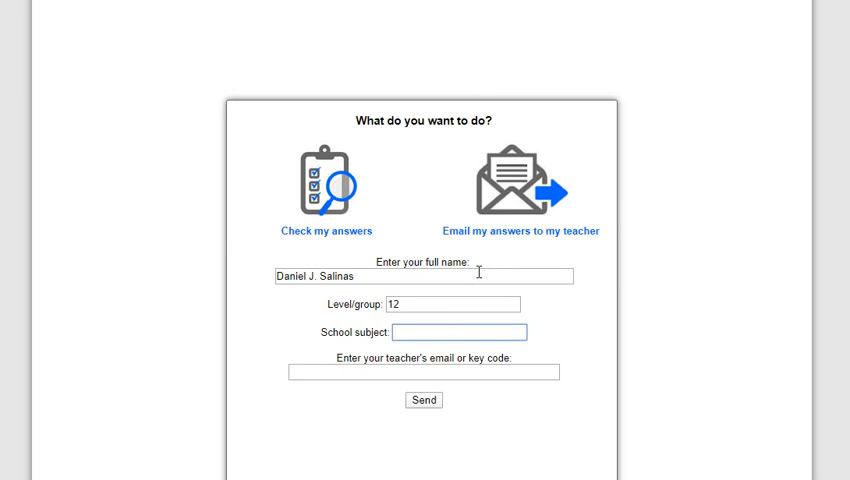
{"action": "type", "text": "Cryptog"}
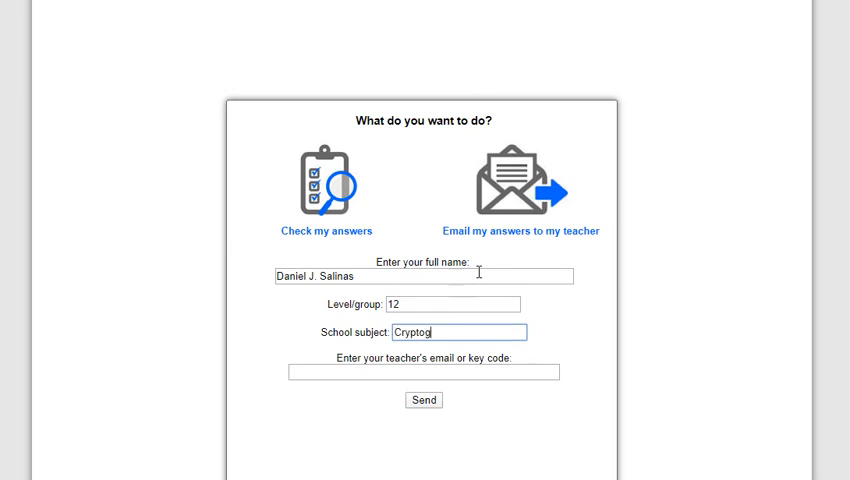
{"action": "type", "text": "ram #3"}
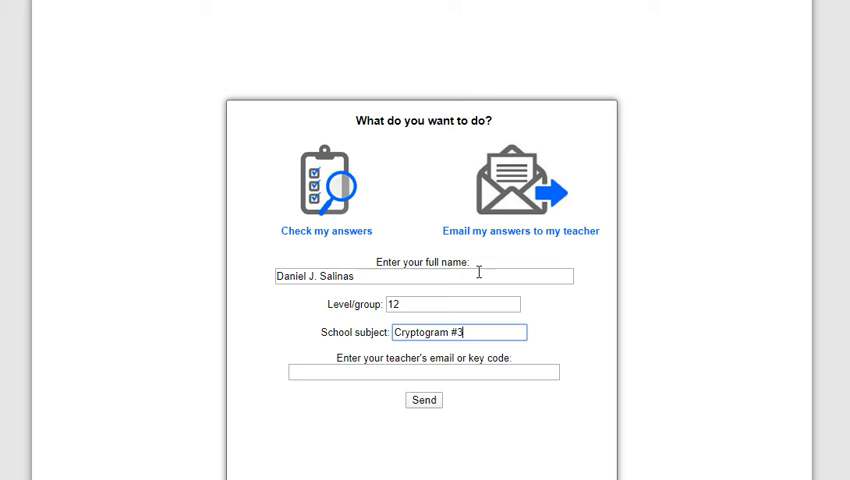
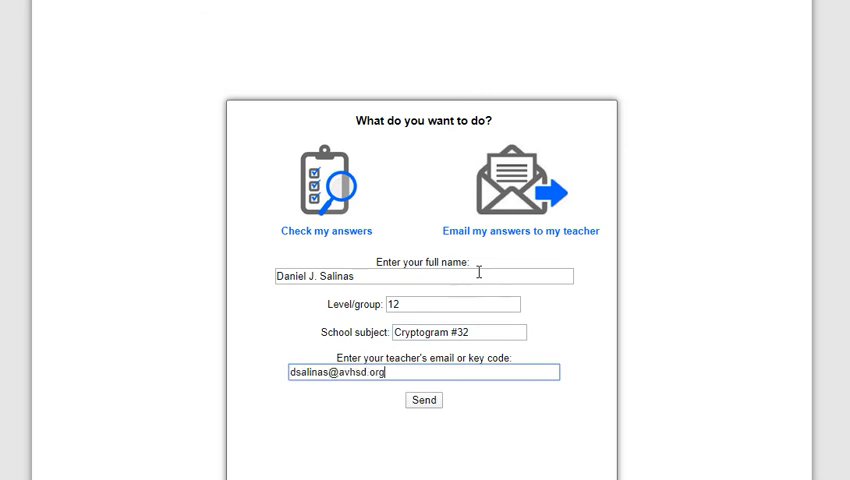